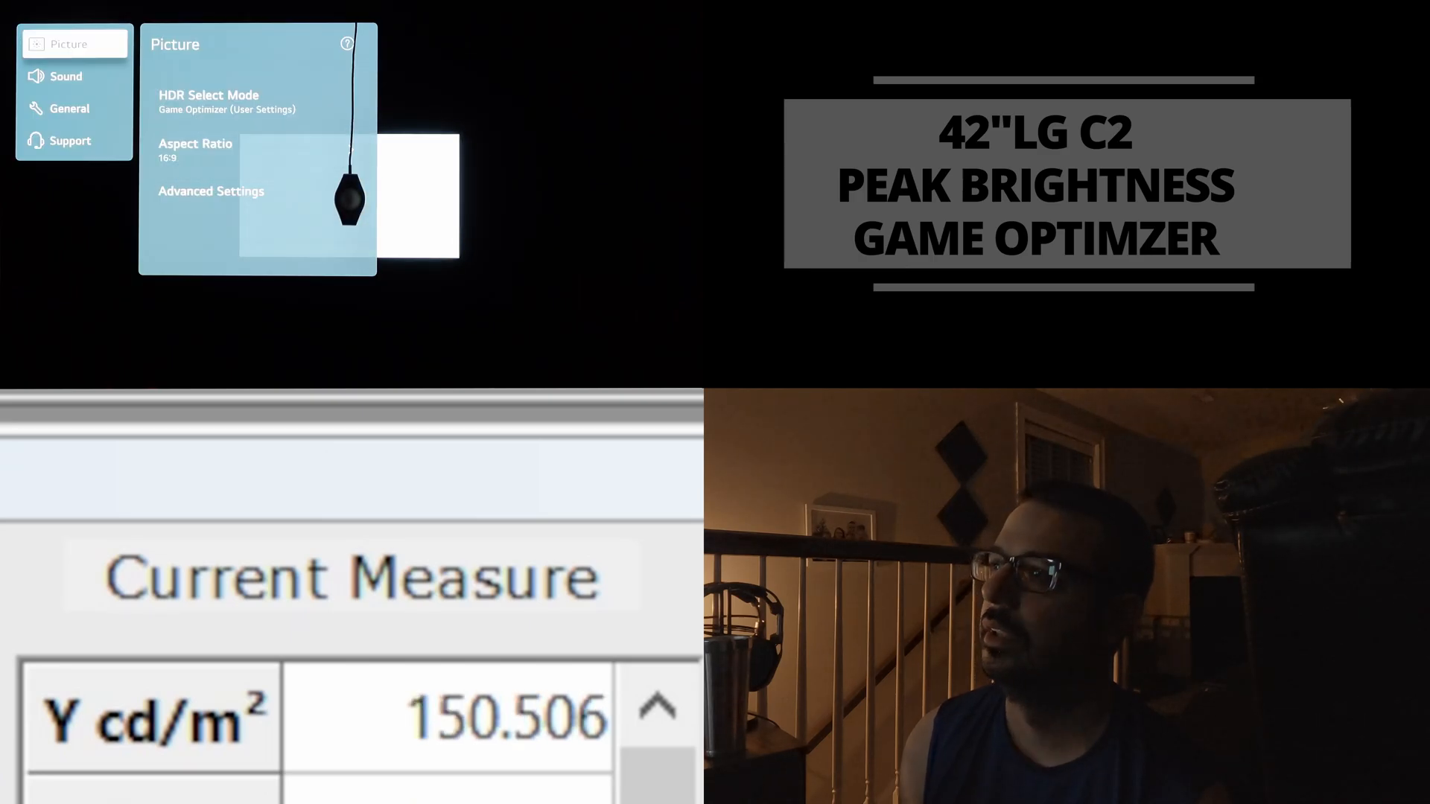
- Go to General > Devices and open TV Management to reach the TV information page
{"action": "left_click", "coordinate": [70, 141]}
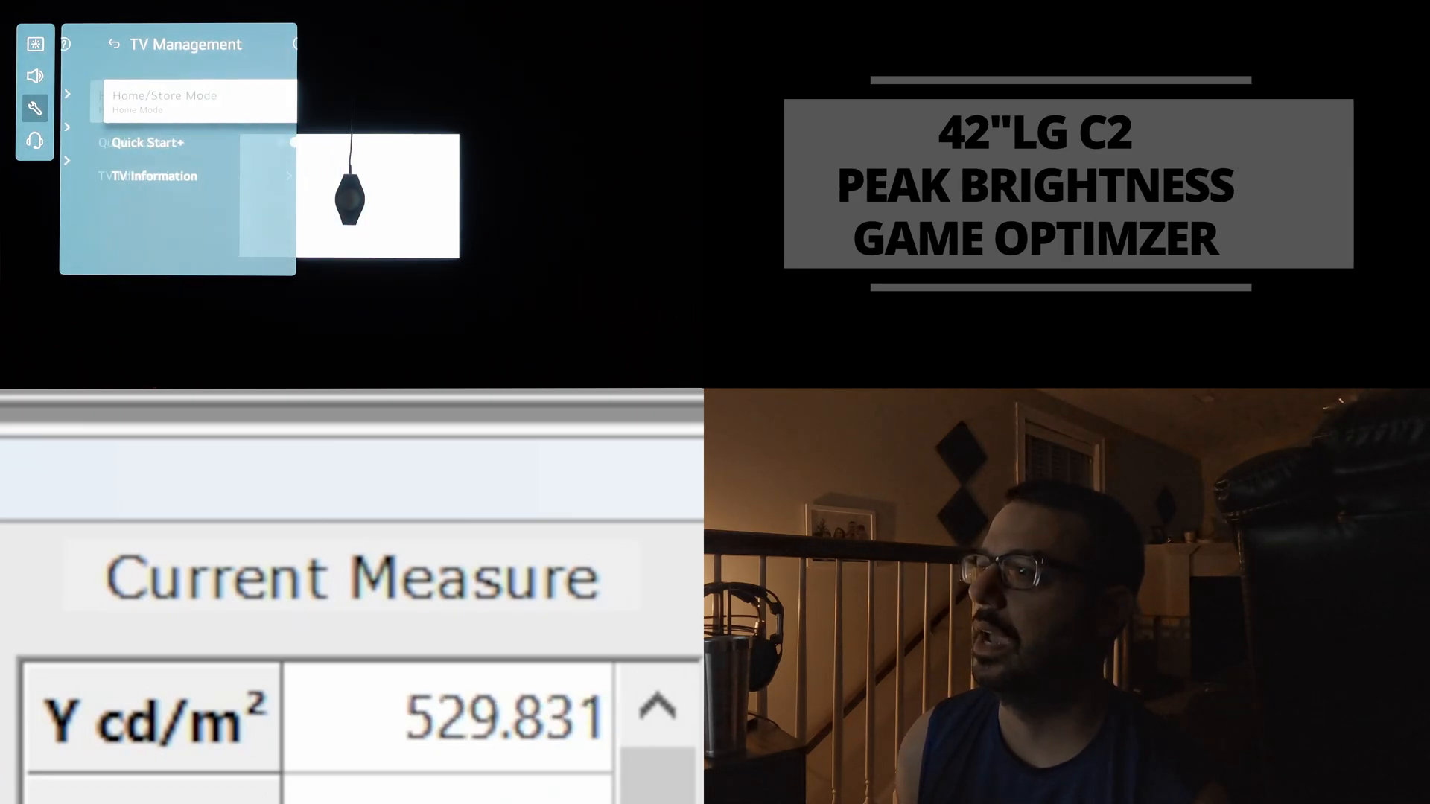
{"action": "left_click", "coordinate": [150, 176]}
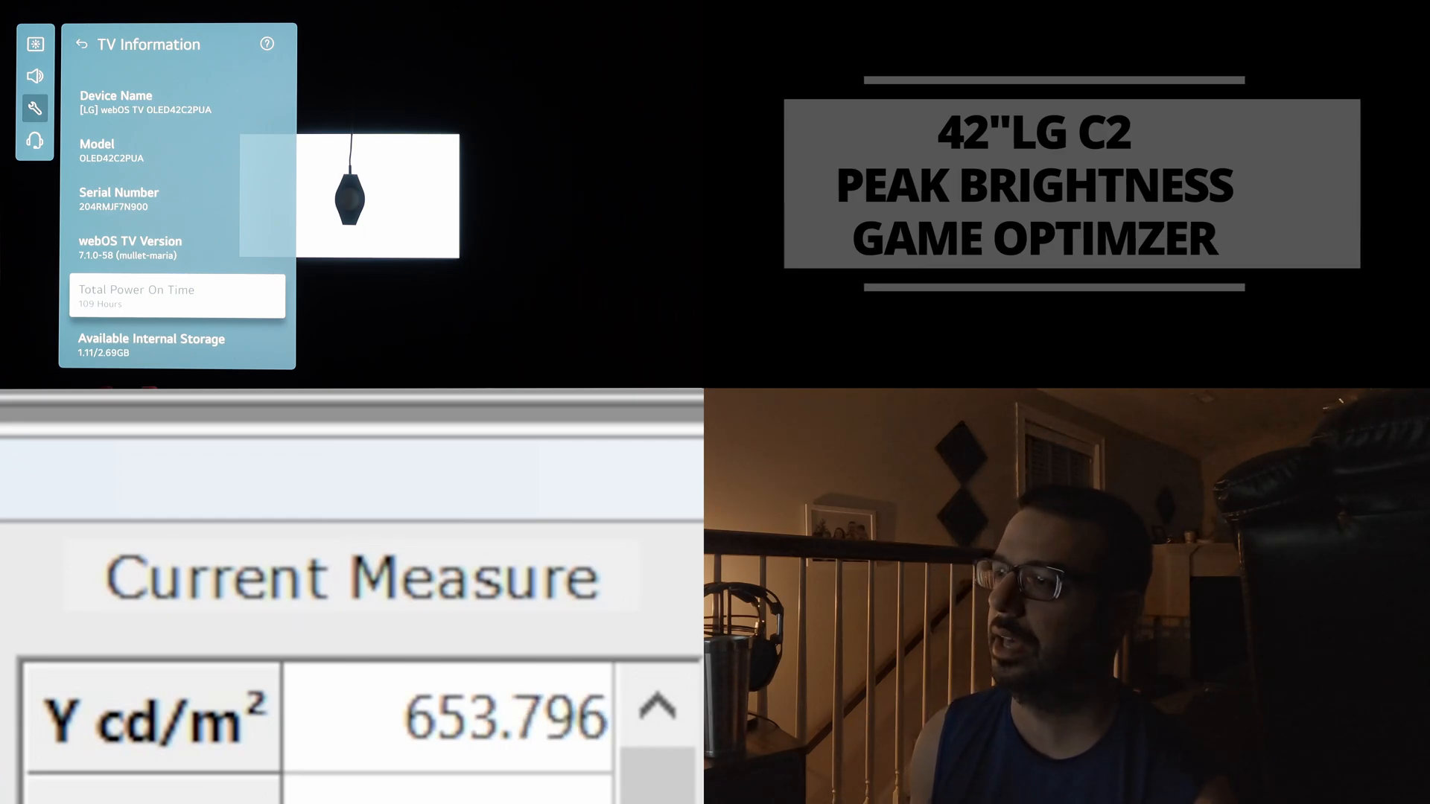
- Review the Total Power On Time, then back out to the Devices menu
{"action": "left_click", "coordinate": [81, 44]}
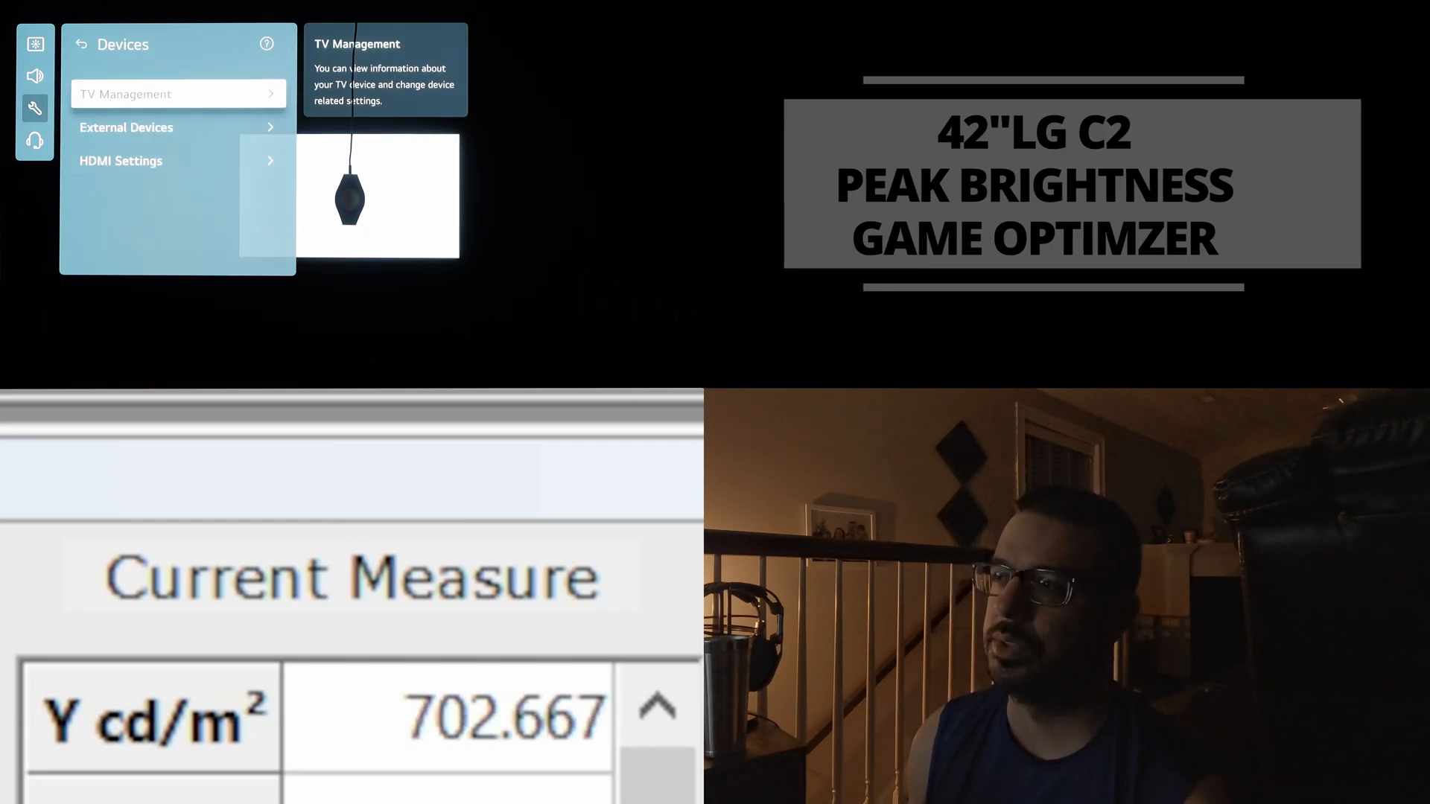